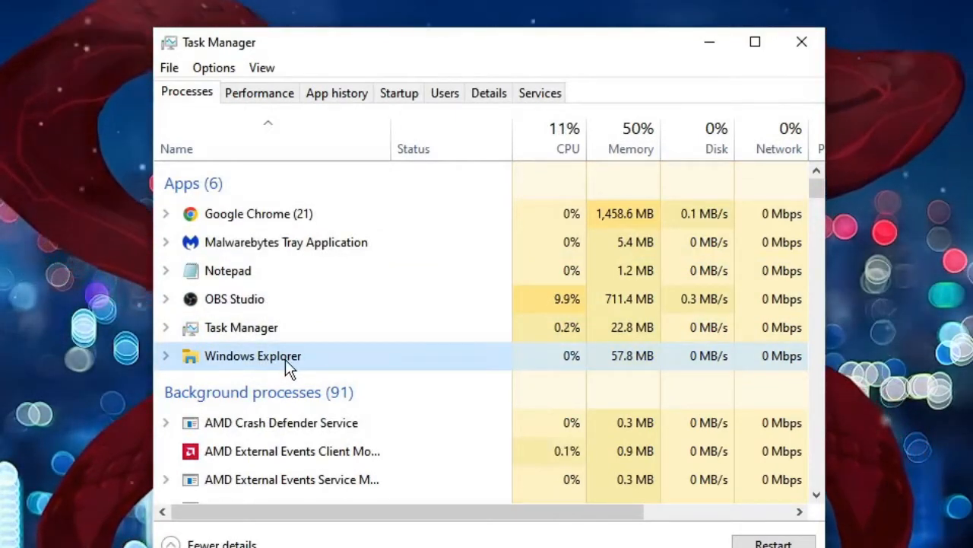
Right-click Windows Explorer in Task Manager to restart it
right_click(252, 355)
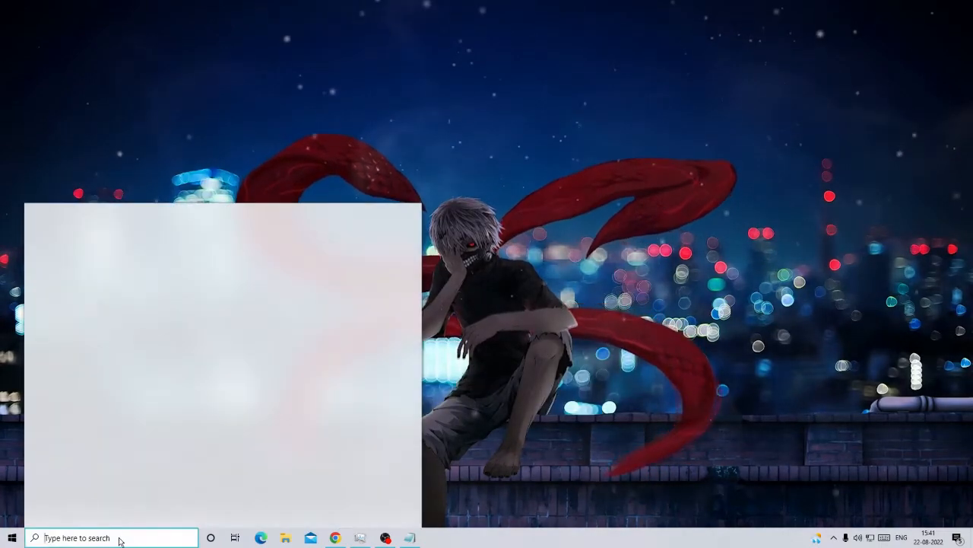
Search 'update' and open the Check for updates settings page
type("update")
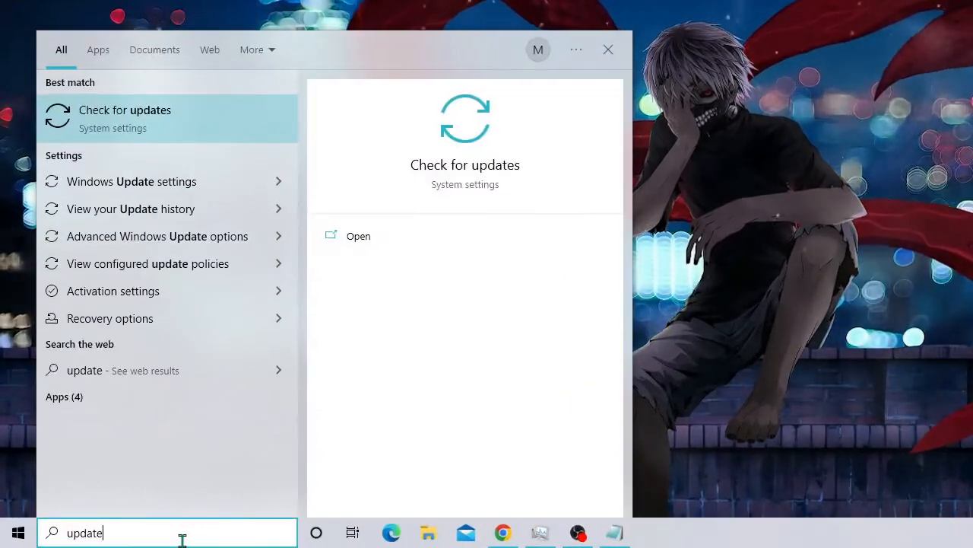
left_click(607, 49)
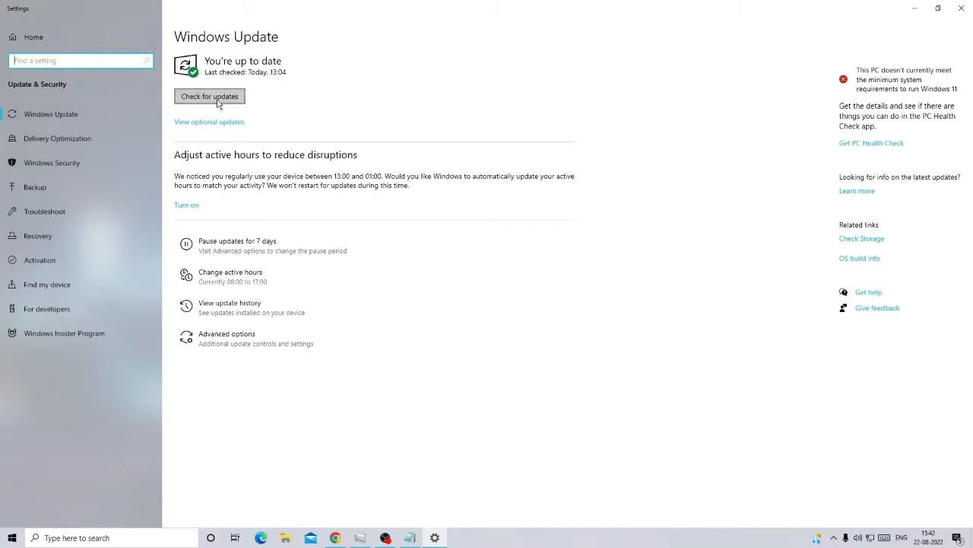
Start a Windows Update check for new updates
left_click(209, 96)
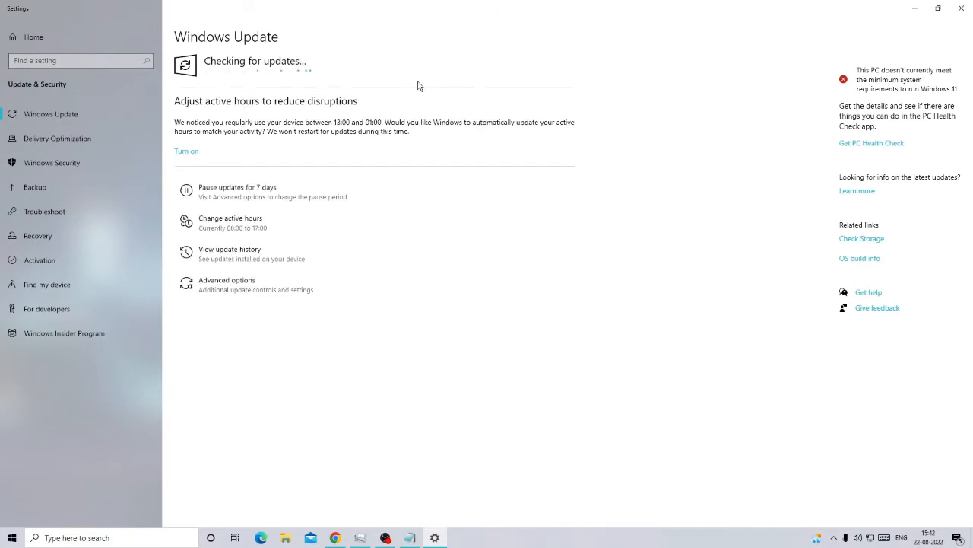
mouse_move(330, 80)
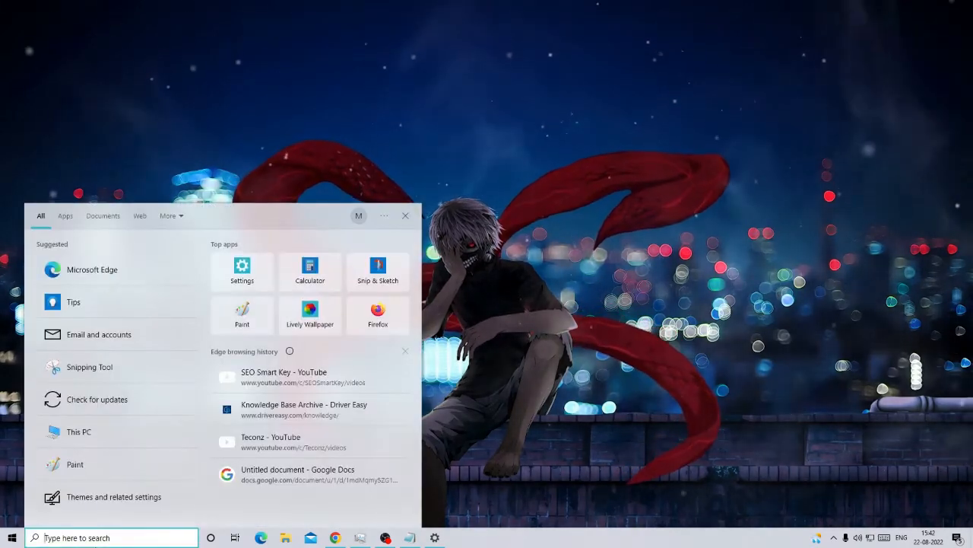
Search 'cmd' and run Command Prompt as administrator
type("cmd")
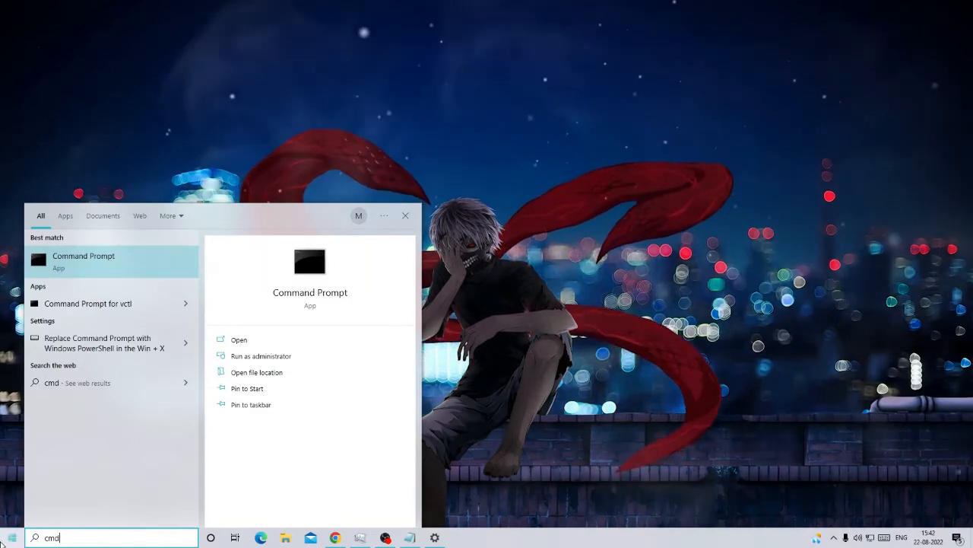
mouse_move(260, 355)
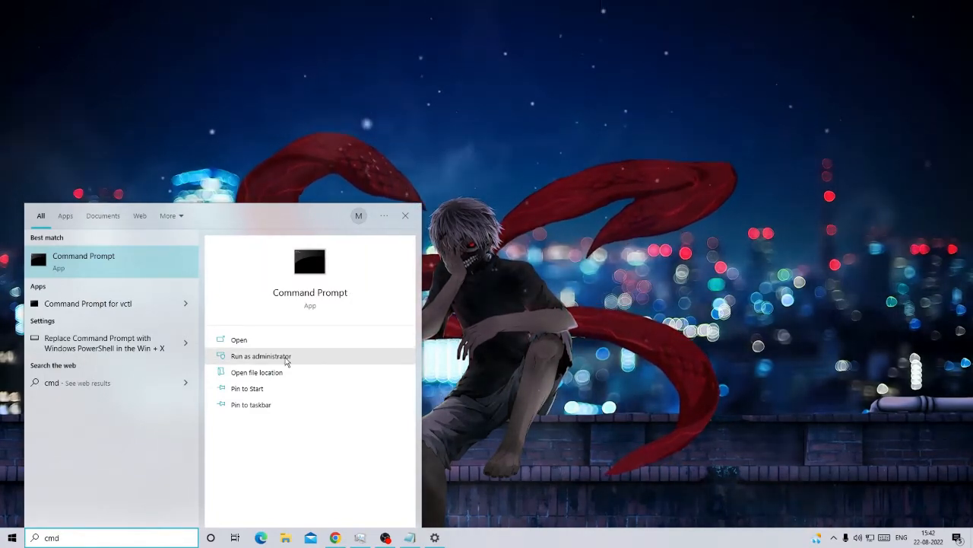
left_click(260, 356)
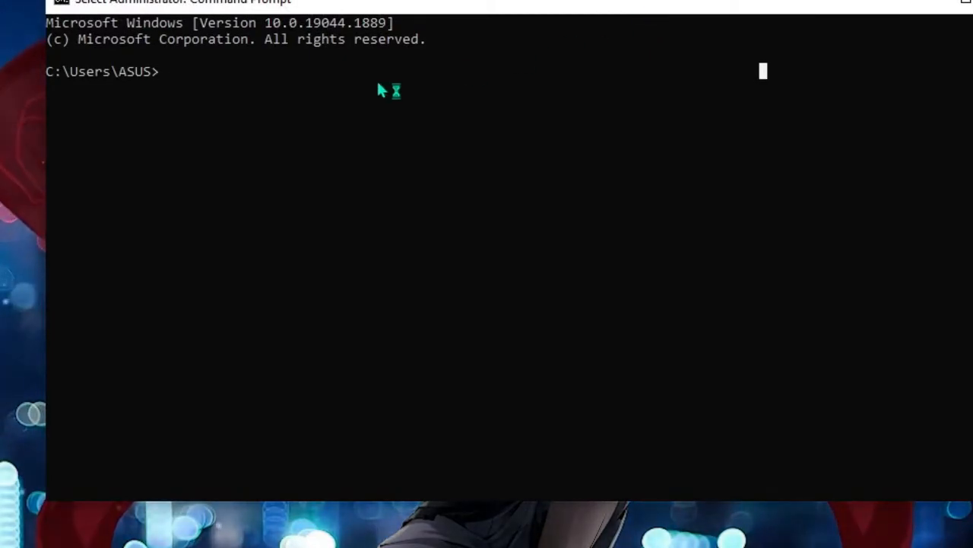
Run 'sfc /scannow' in the administrator Command Prompt
type("sf")
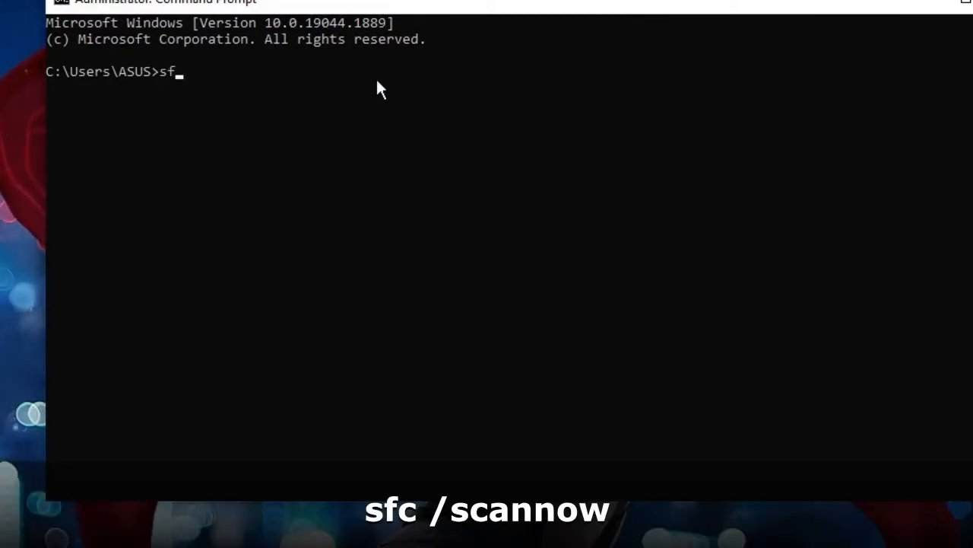
type("c /")
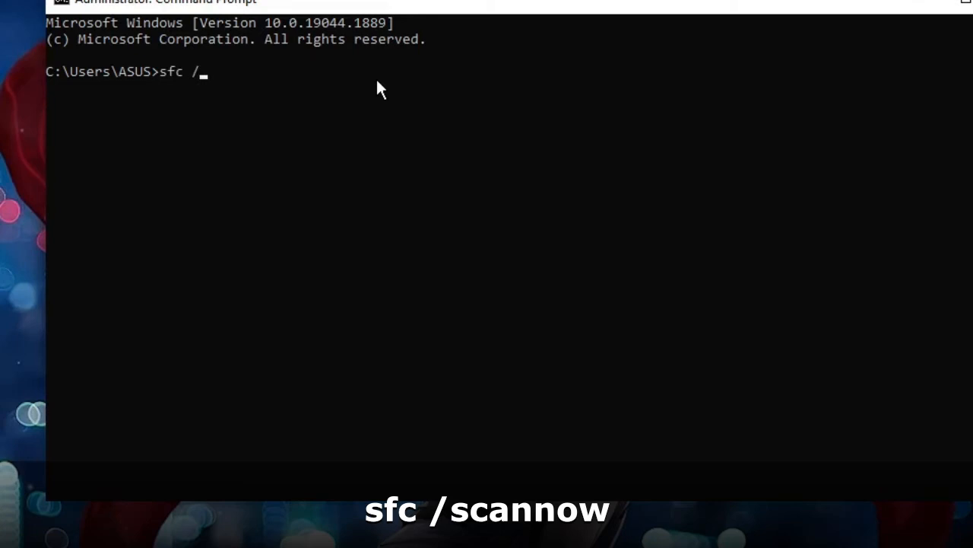
type("scannow")
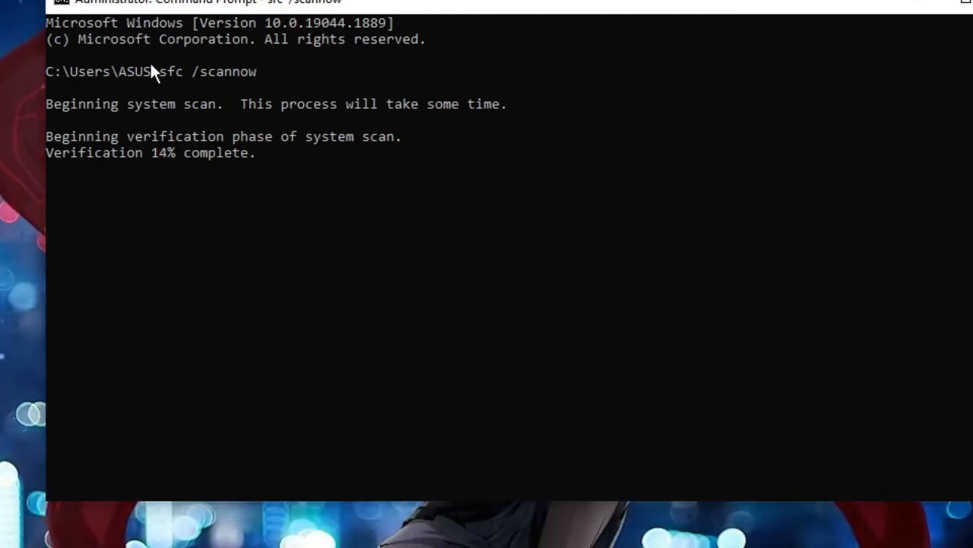
mouse_move(156, 165)
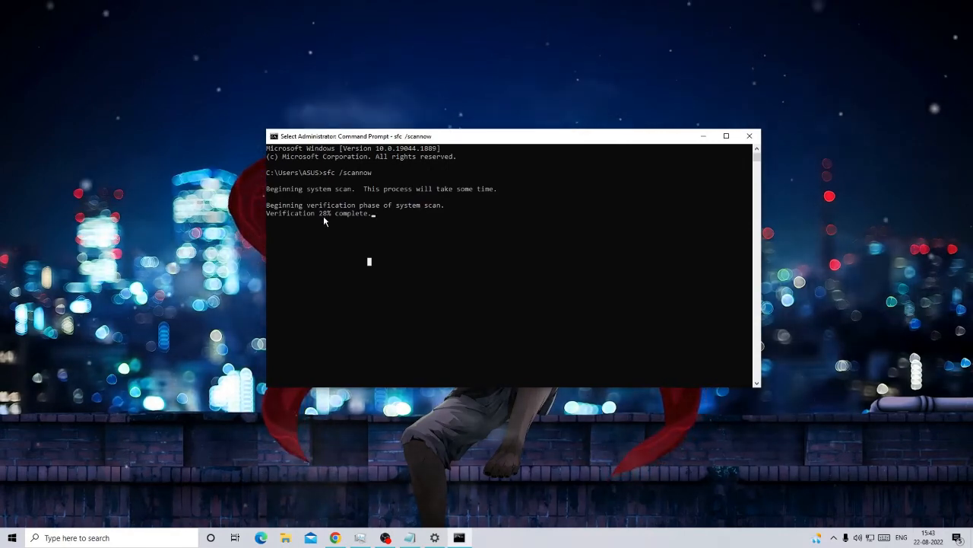
mouse_move(329, 221)
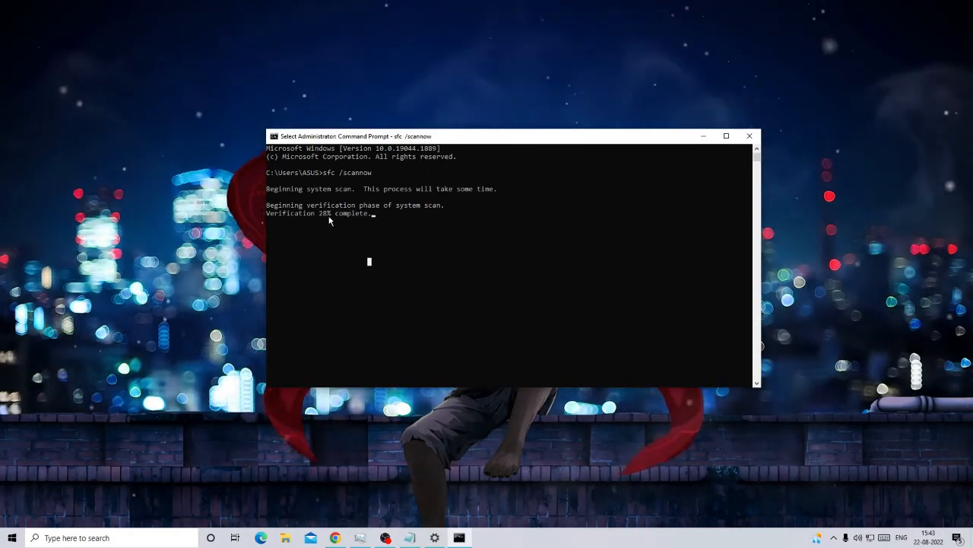